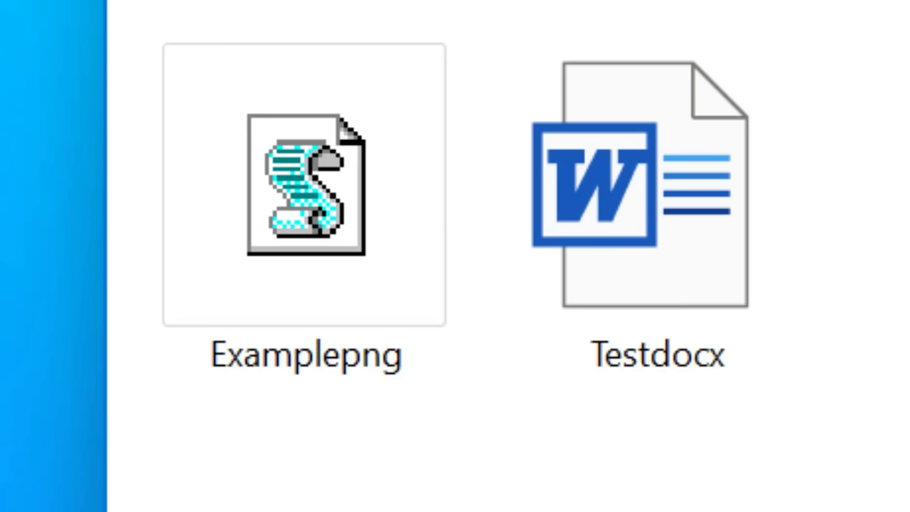
click(302, 192)
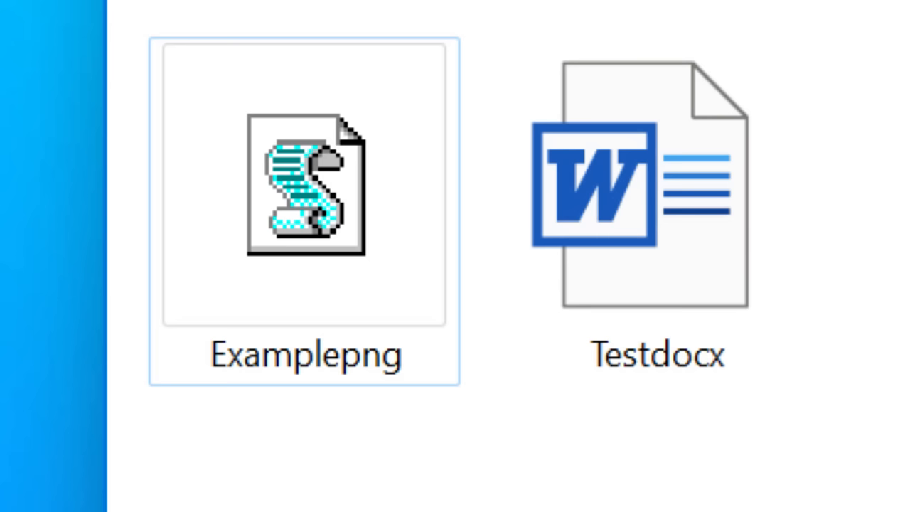